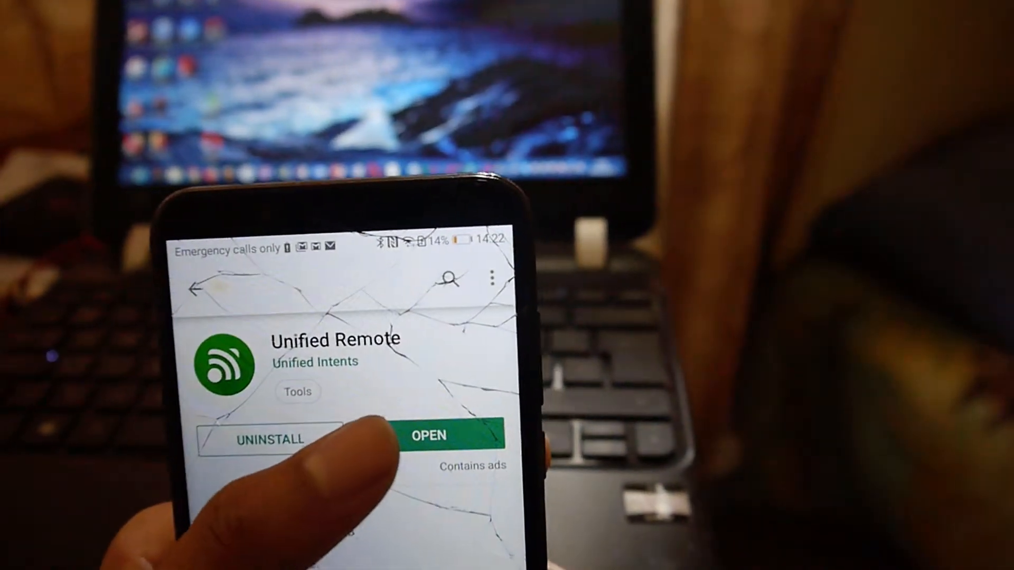
Launch Unified Remote from its Play Store page to show the Remotes list
click(429, 435)
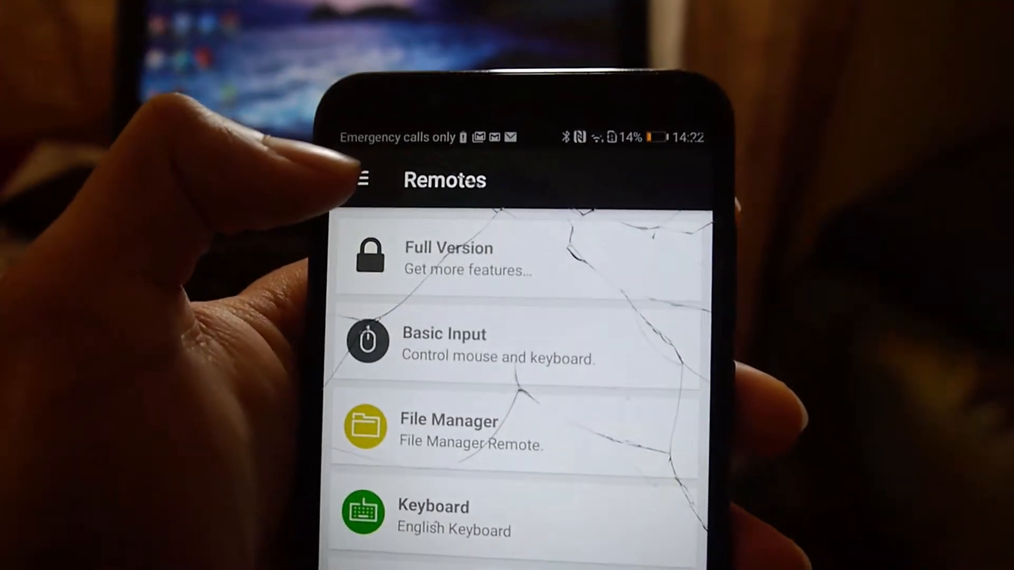
click(365, 179)
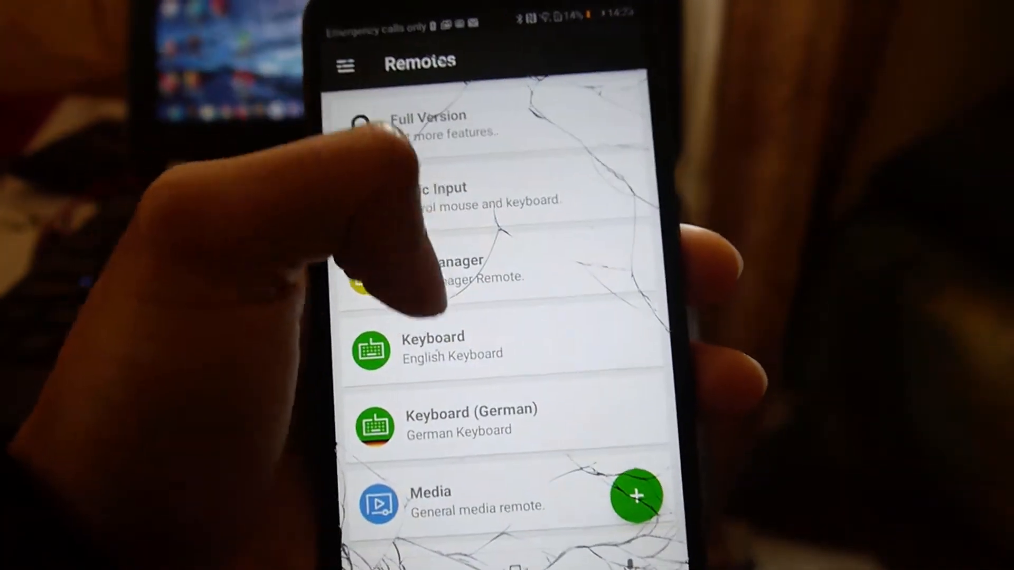
scroll(down, 3)
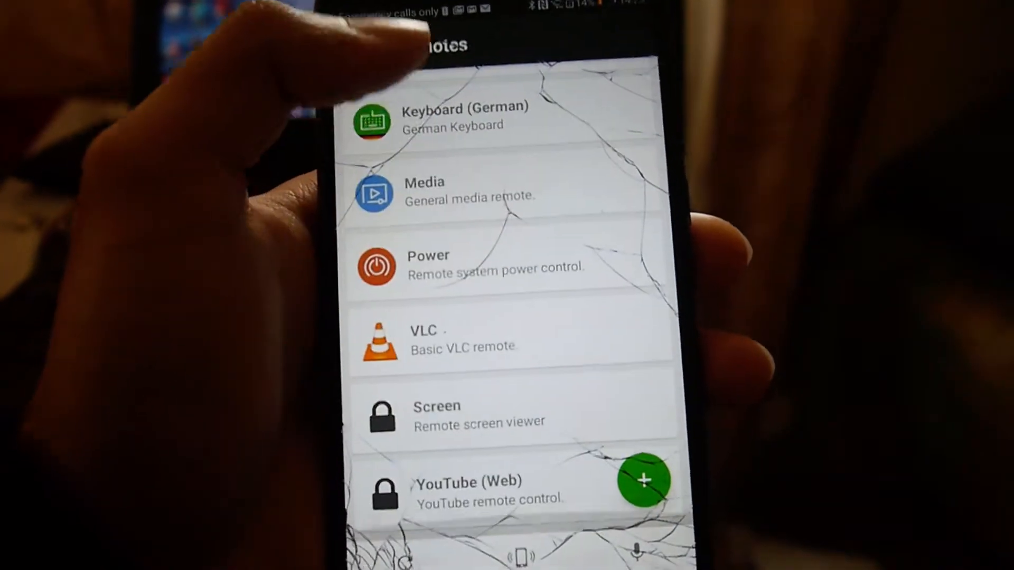
scroll(down, 3)
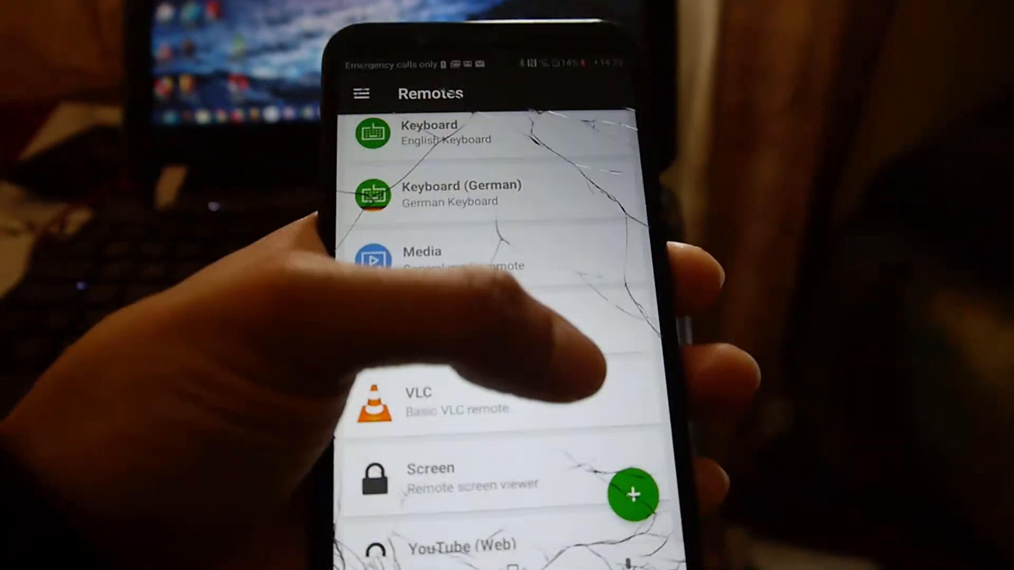
scroll(down, 3)
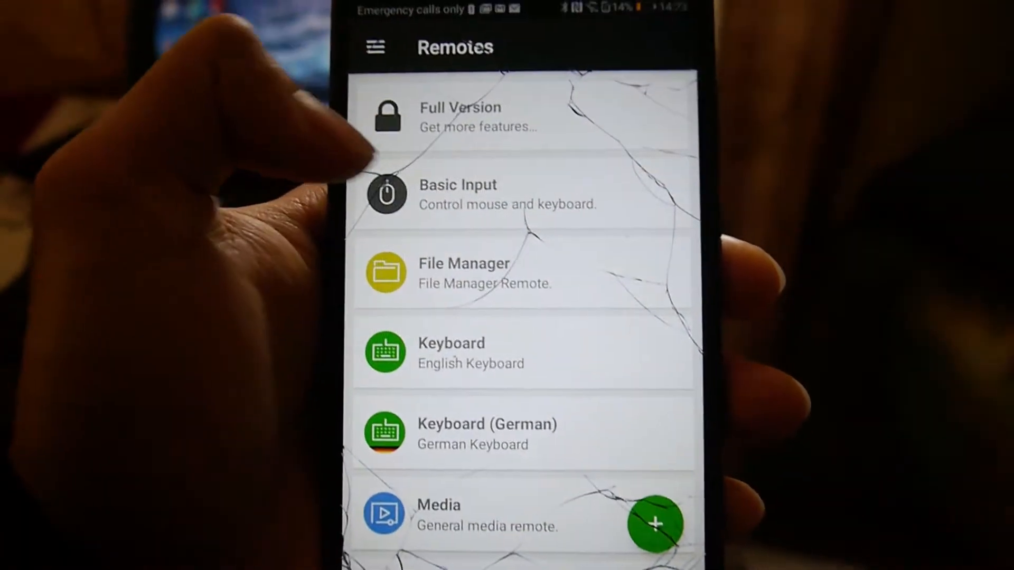